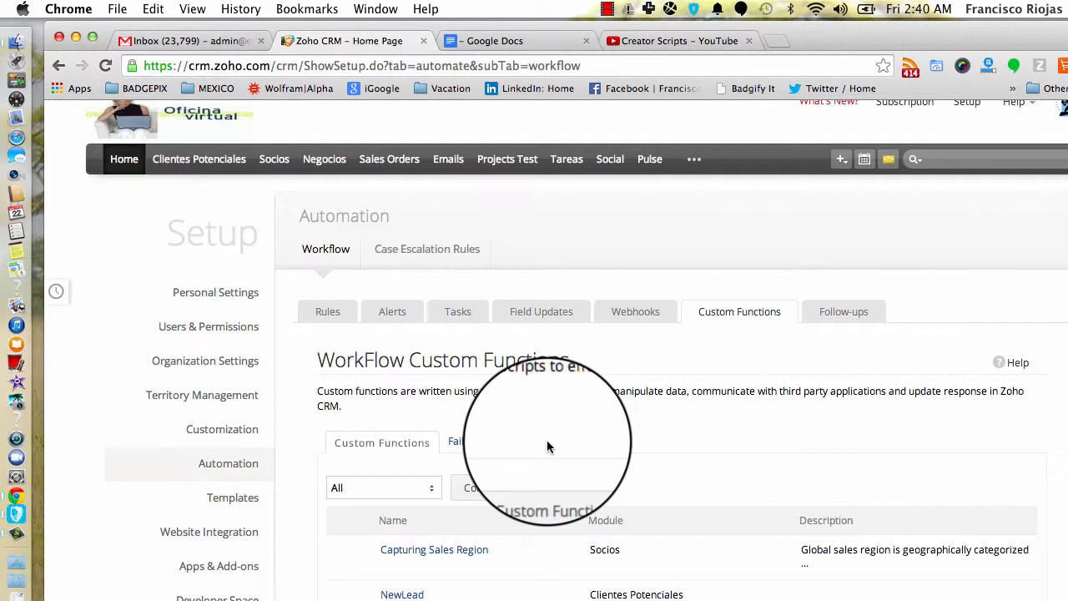
mouse_move(966, 107)
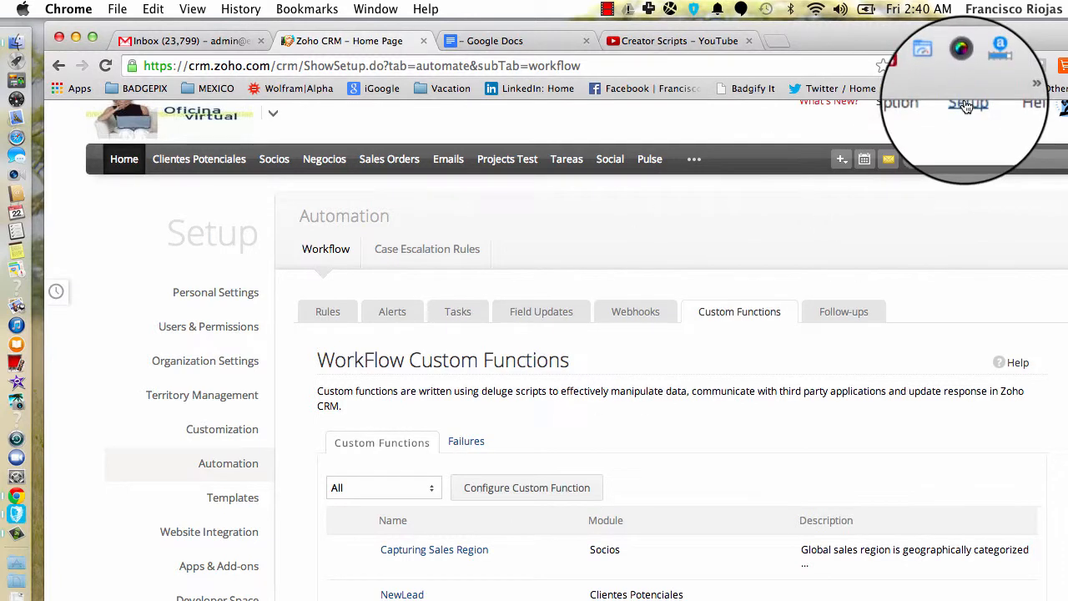
- Return to the main Setup page and open the Automation settings
left_click(967, 115)
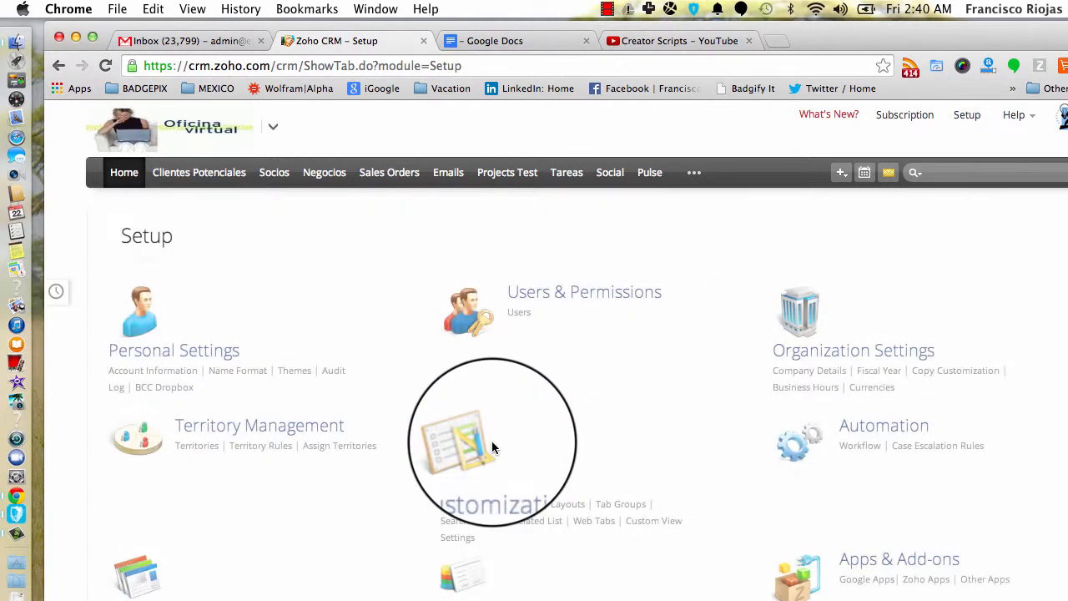
mouse_move(860, 430)
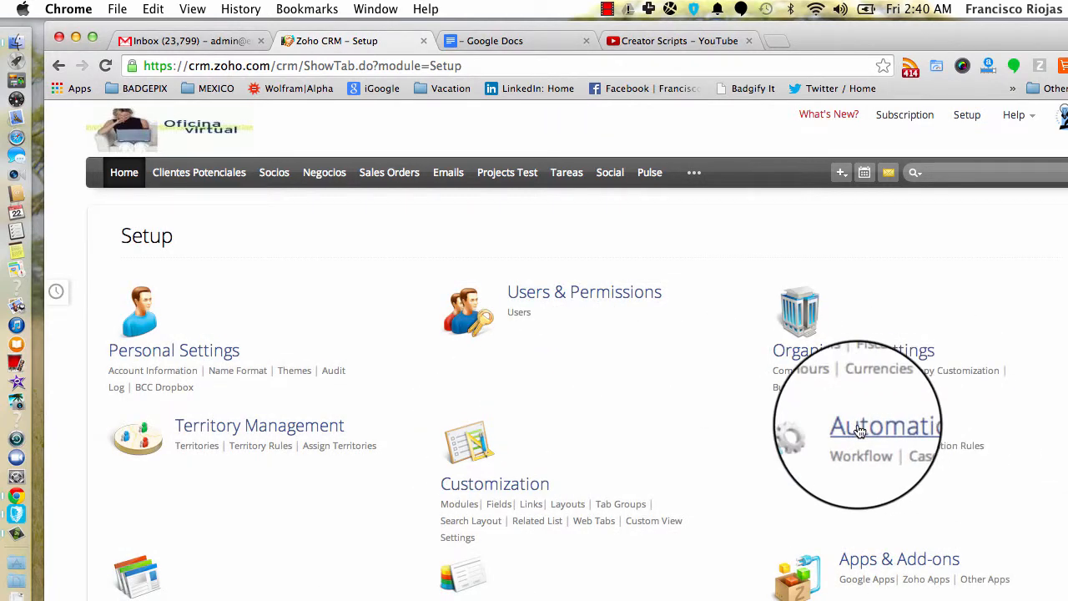
left_click(861, 454)
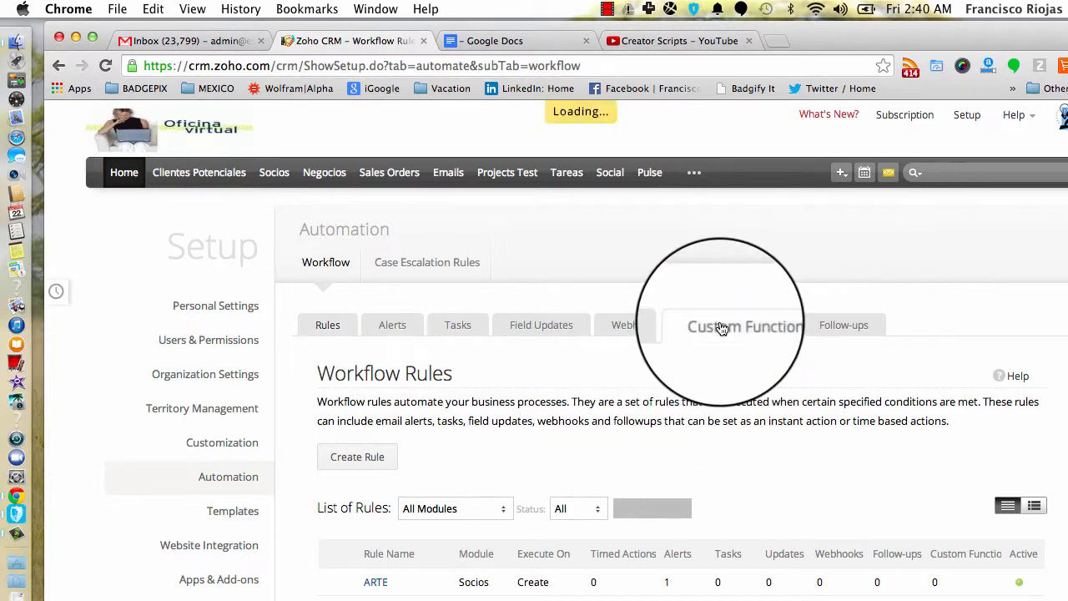
- Open the Capturing Sales Region custom function and bring up its Deluge script code
left_click(743, 325)
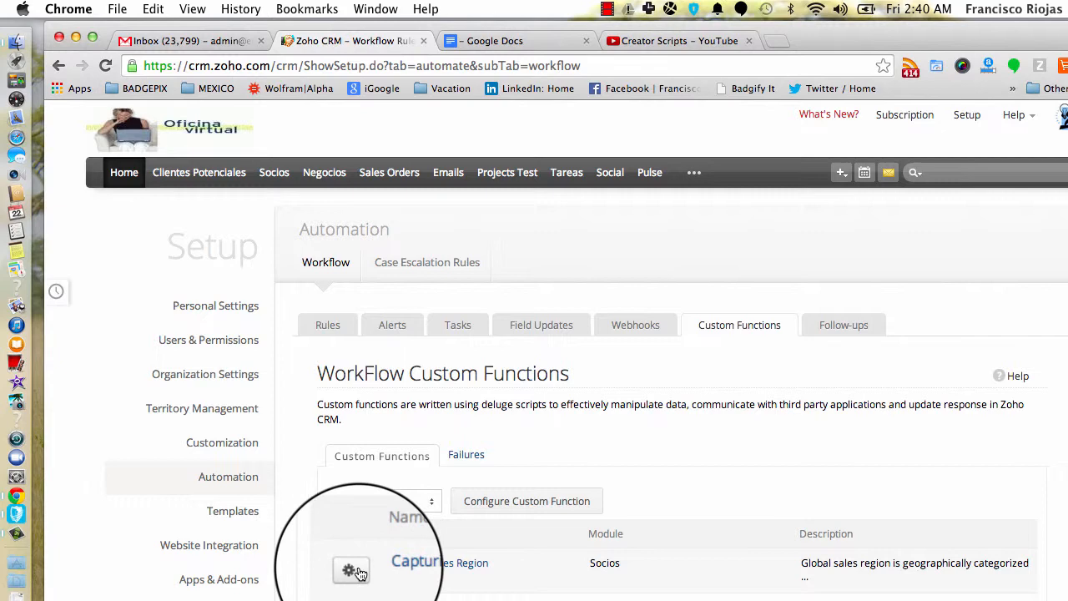
left_click(348, 569)
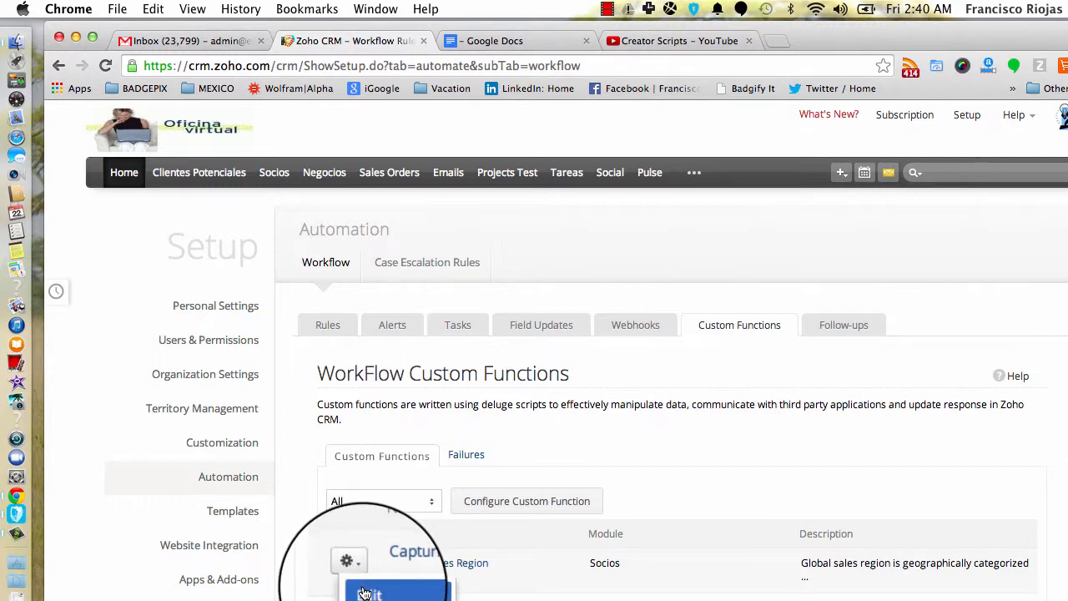
left_click(397, 591)
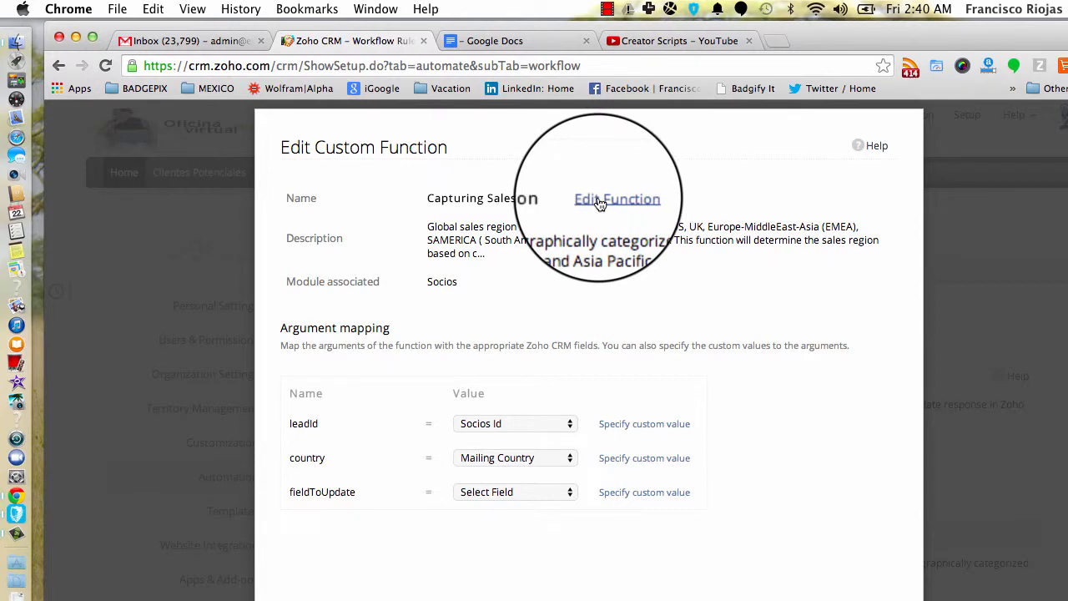
left_click(618, 199)
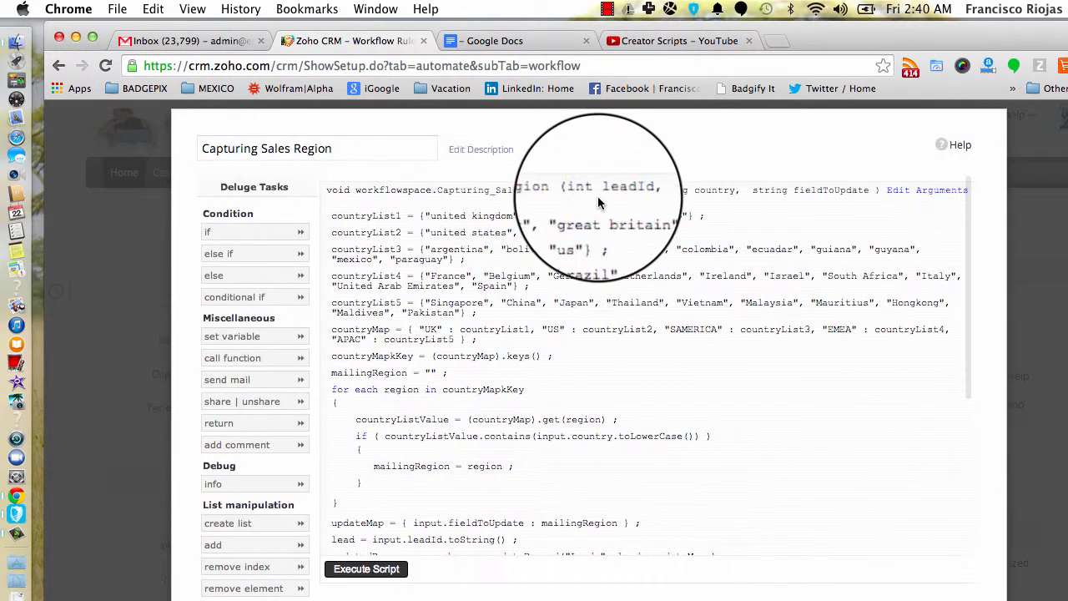
mouse_move(655, 268)
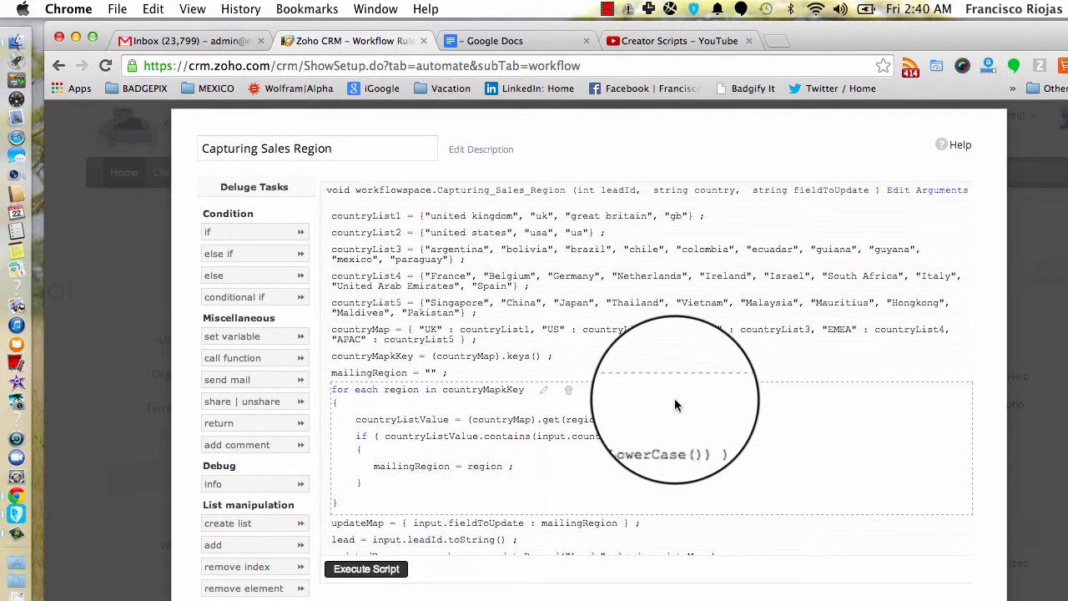
- Bring up Chrome's developer tools to inspect the script editor's page code
right_click(676, 405)
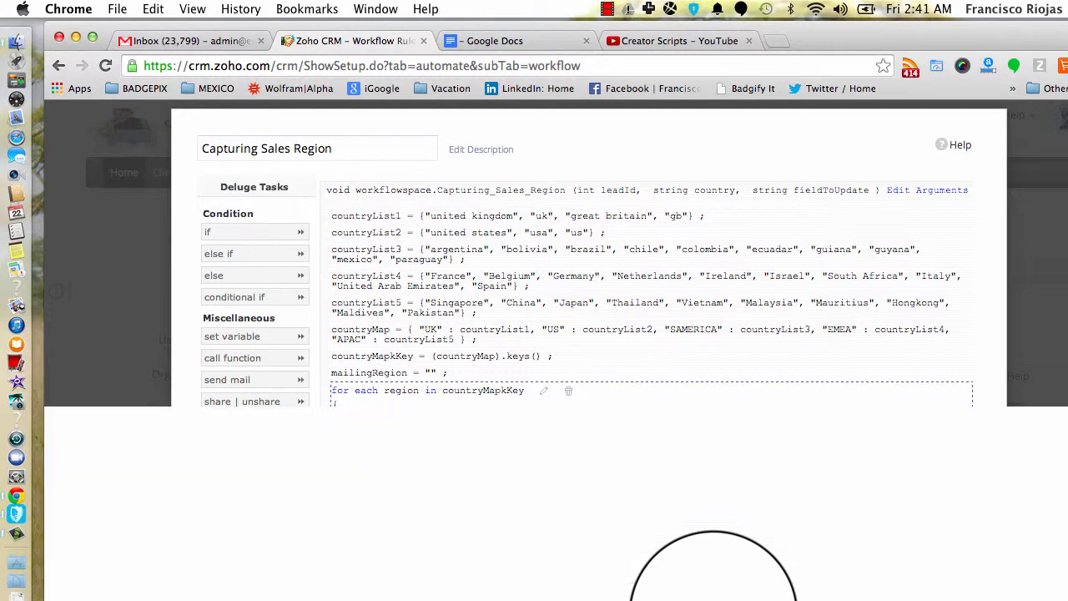
key("F12")
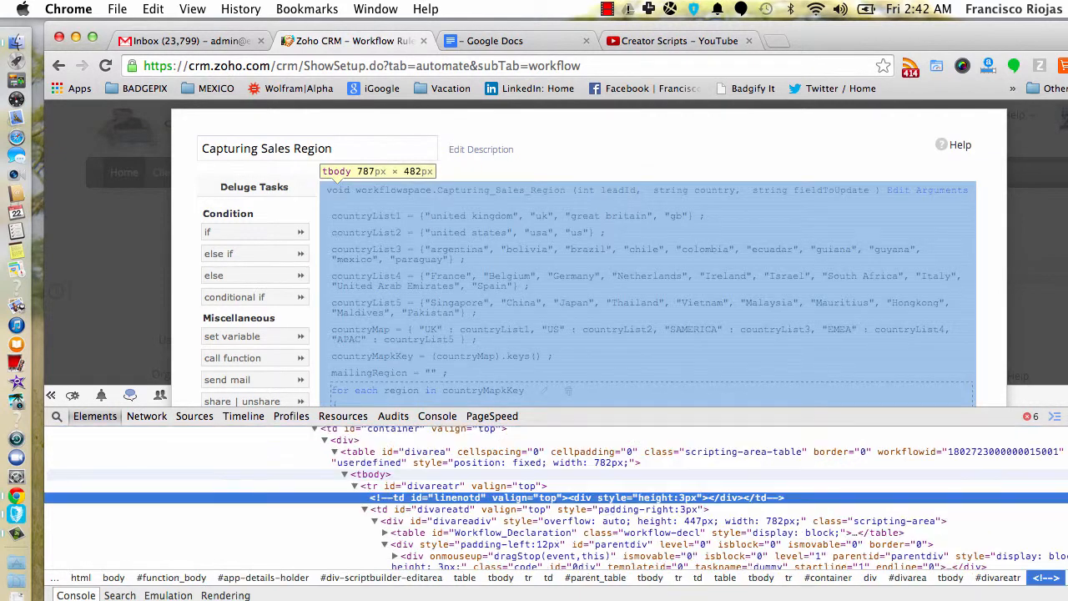
- Walk up the page structure to the iframe#funcEditFrame element holding the editor
left_click(369, 474)
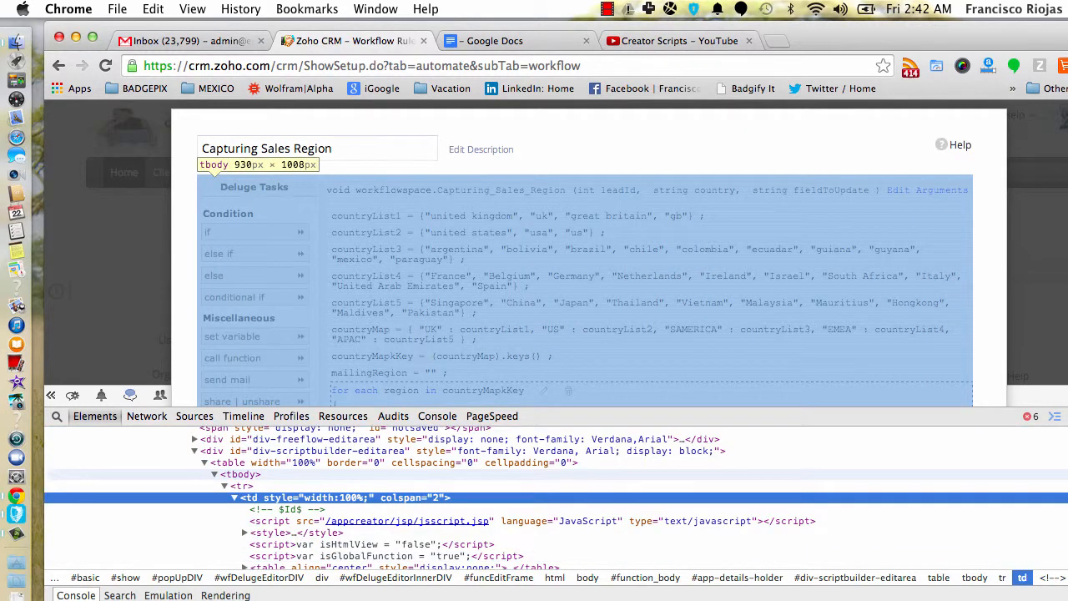
left_click(240, 475)
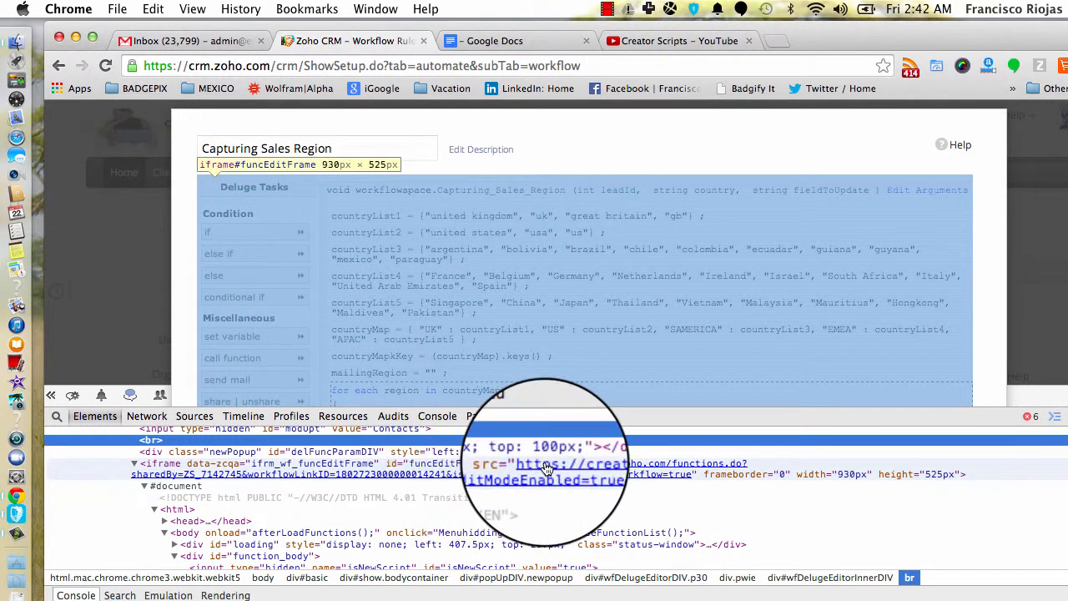
mouse_move(663, 464)
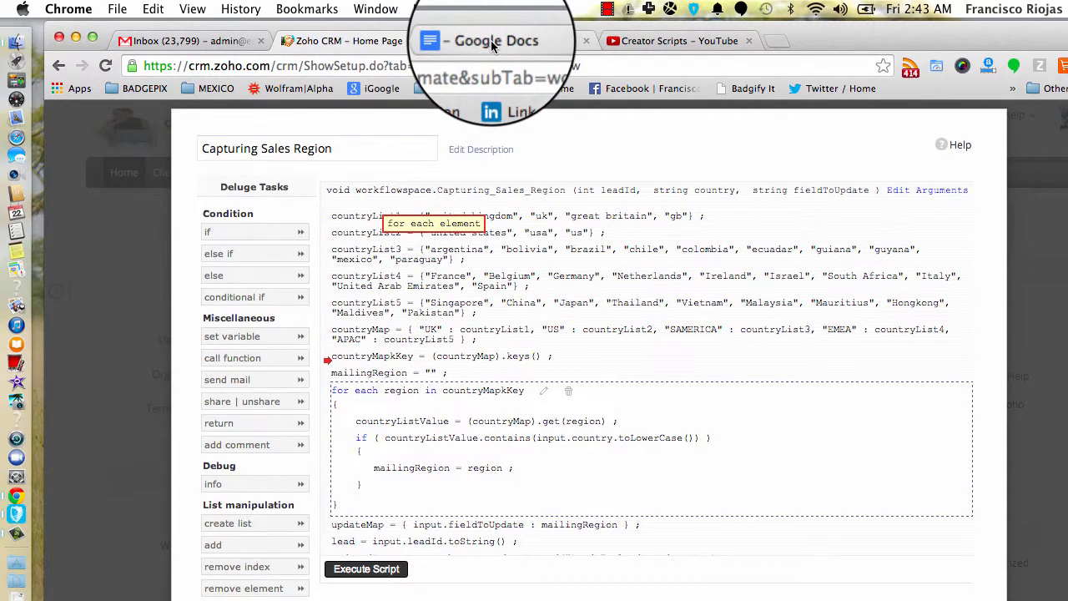
- Switch to the Google Docs document containing the pasted iframe HTML
left_click(492, 40)
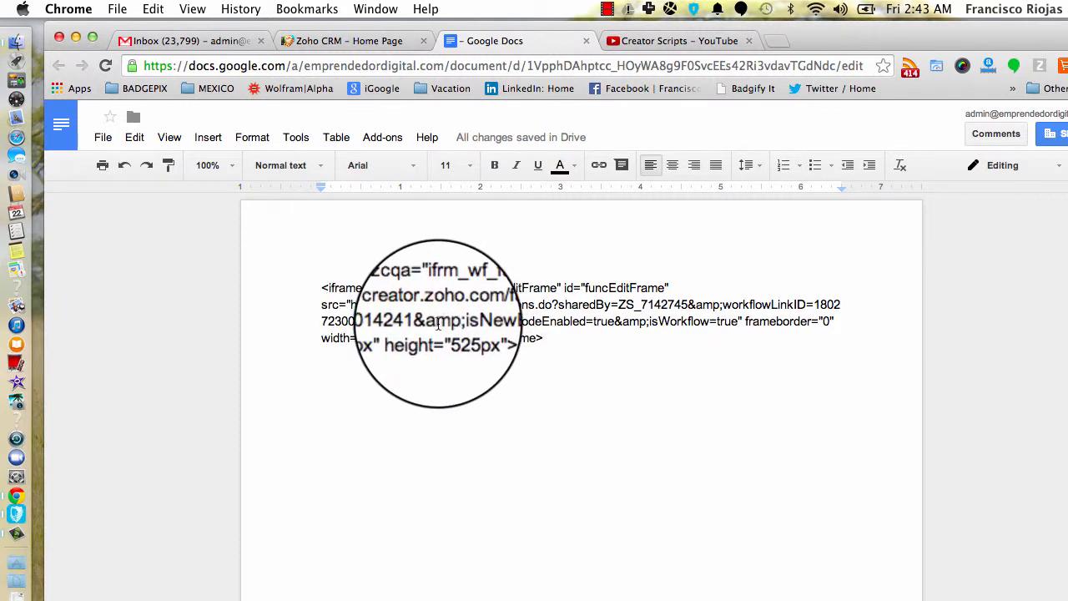
mouse_move(440, 306)
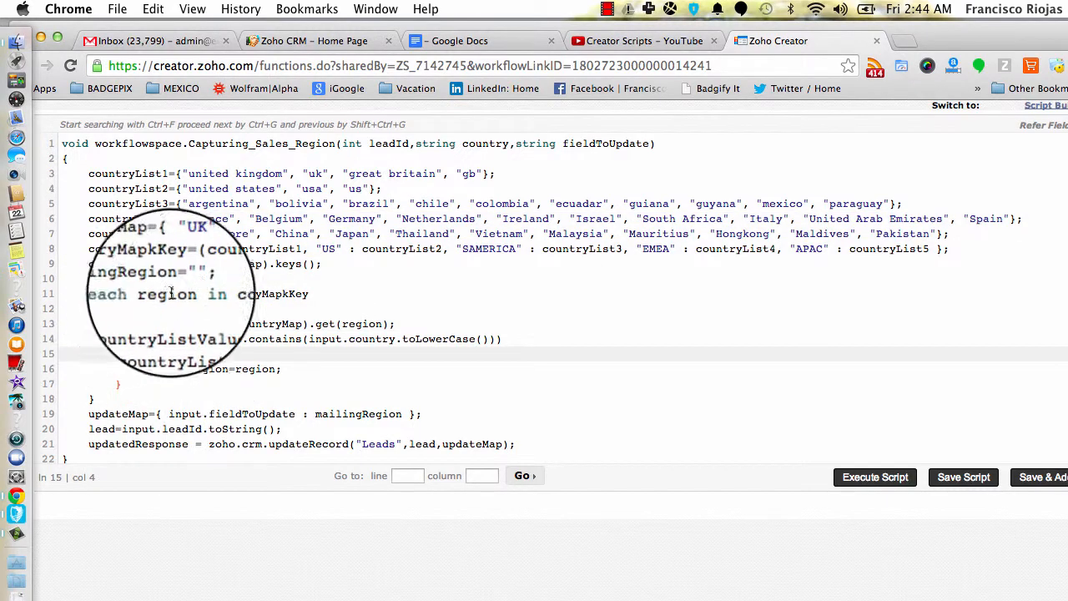
- Type test text 'sdjkgsdkjdsg' in the free-flow editor and delete it, leaving the code unchanged
type("sdjkgsdkjdsg")
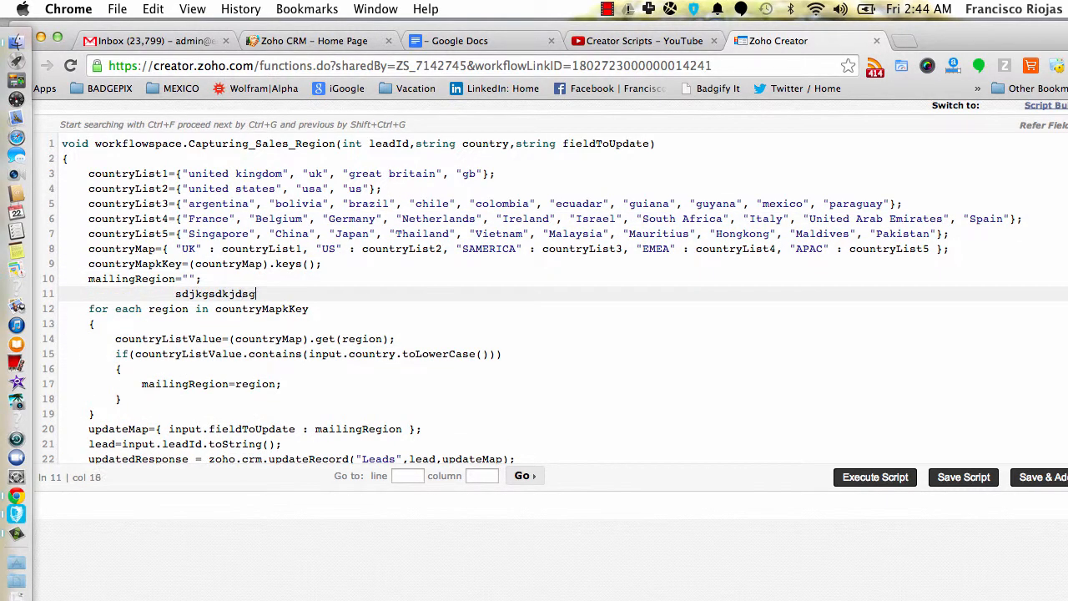
key("Backspace")
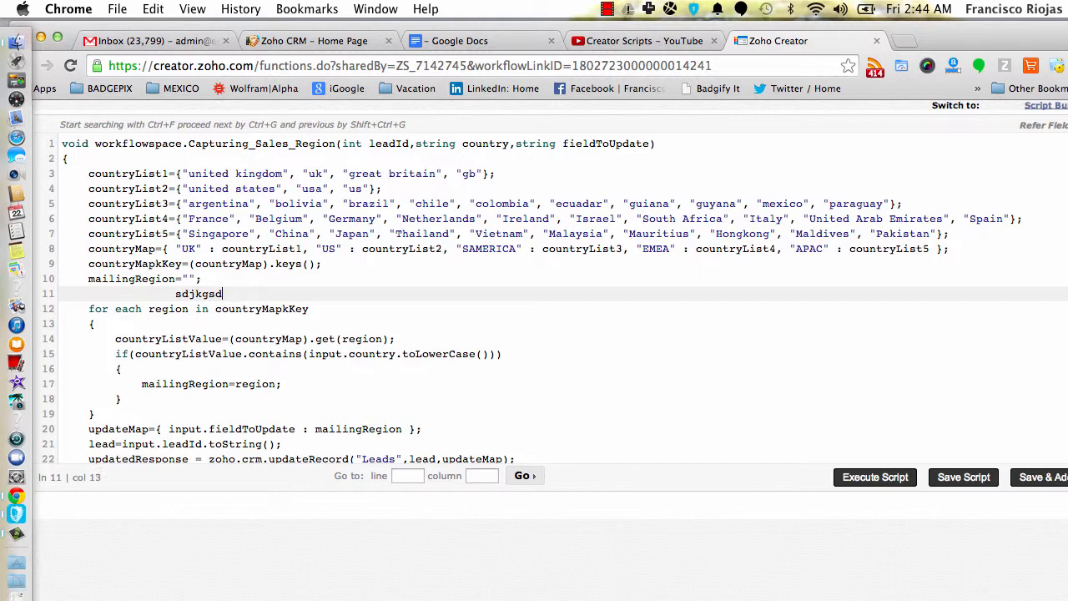
key("Backspace")
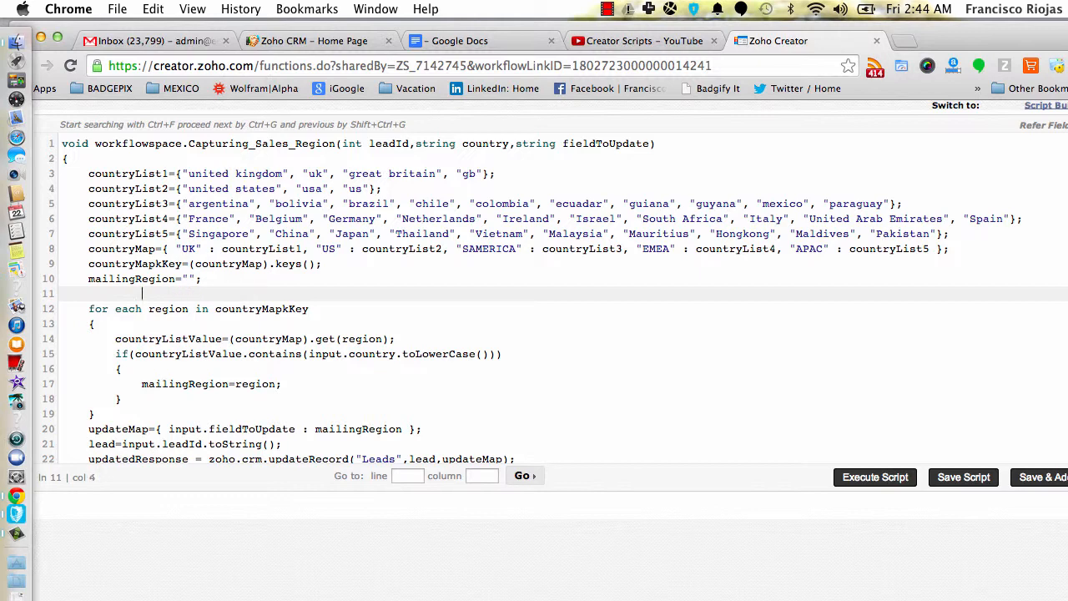
key("Backspace")
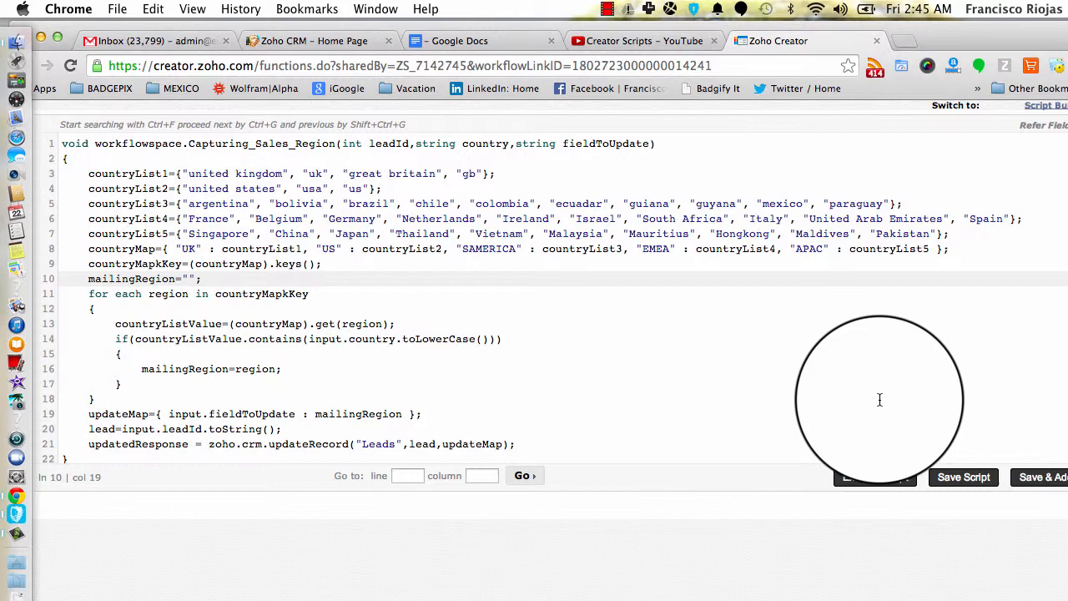
mouse_move(904, 173)
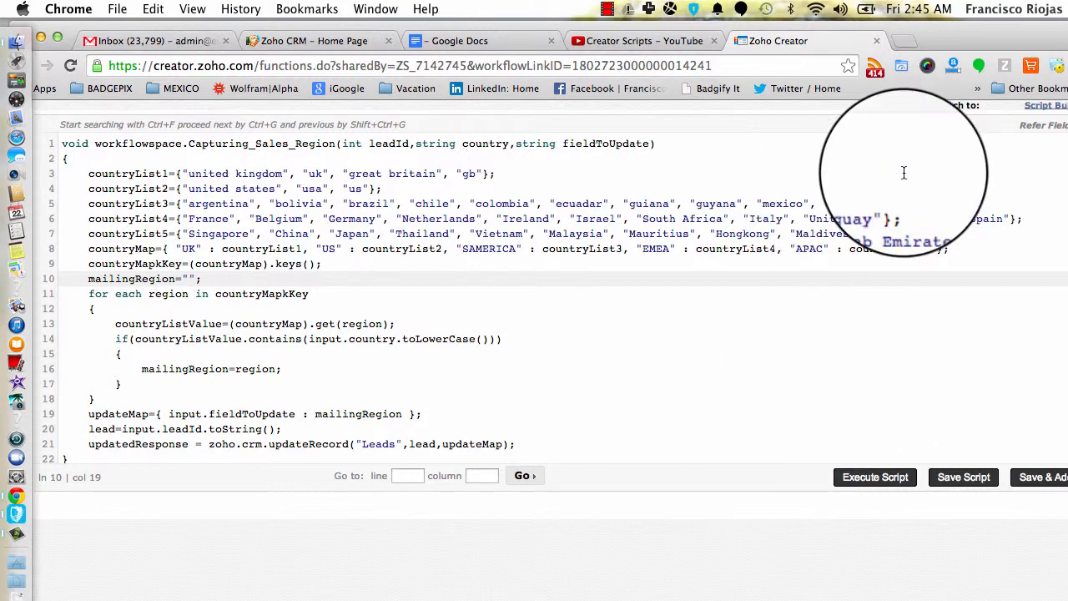